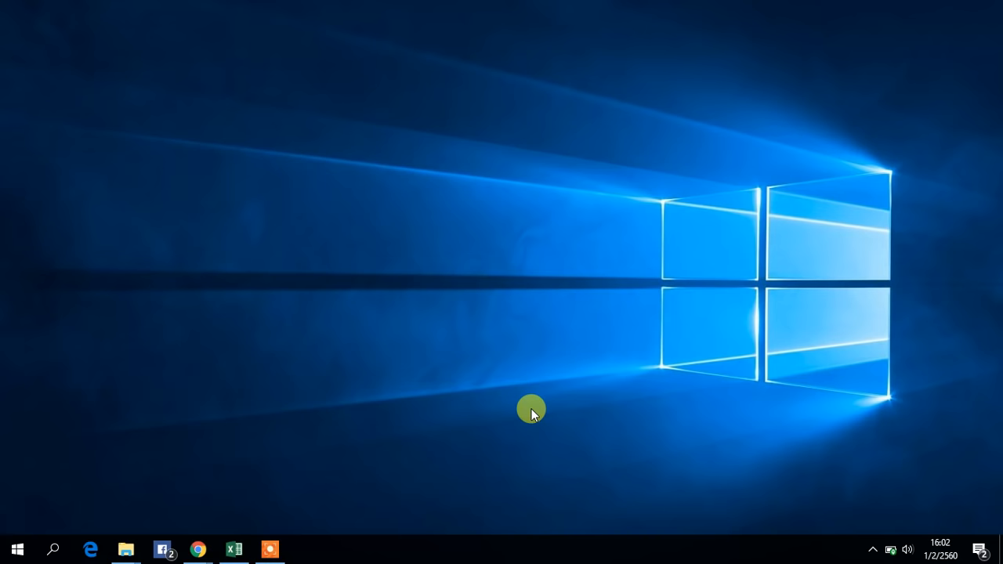
pyautogui.moveTo(235, 547)
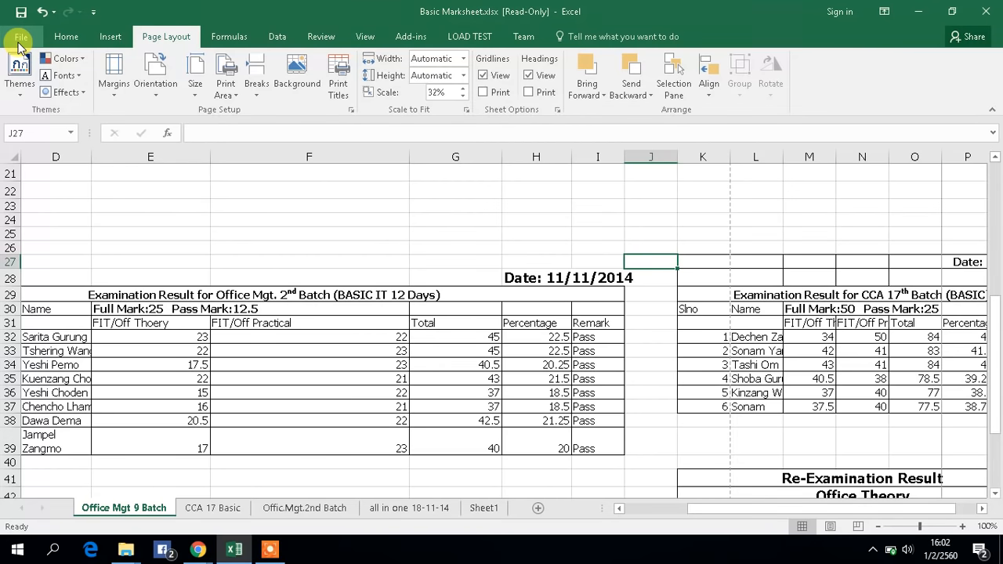
# Show the marksheet's print preview, portrait across 1 of 2 pages
pyautogui.click(24, 36)
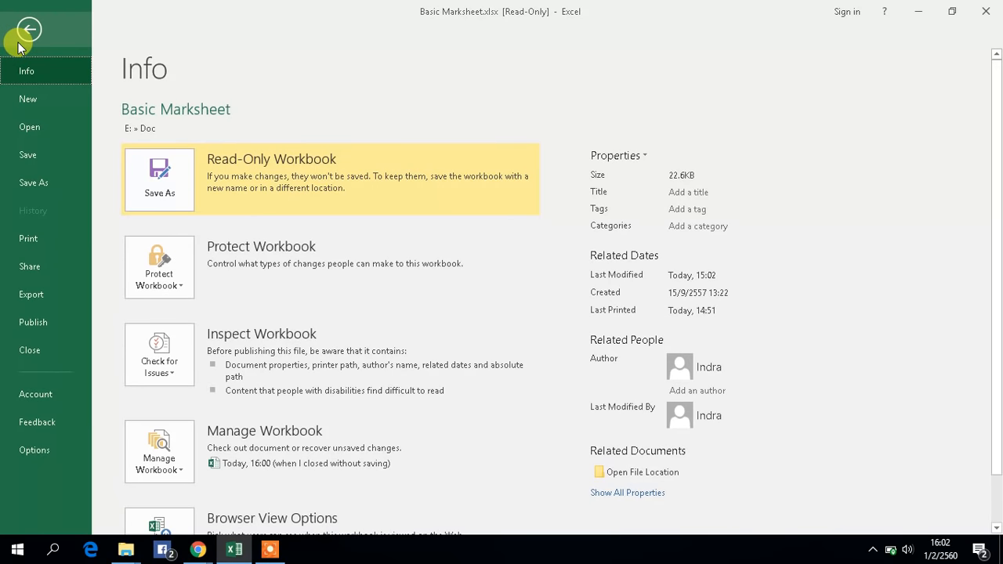
pyautogui.moveTo(53, 36)
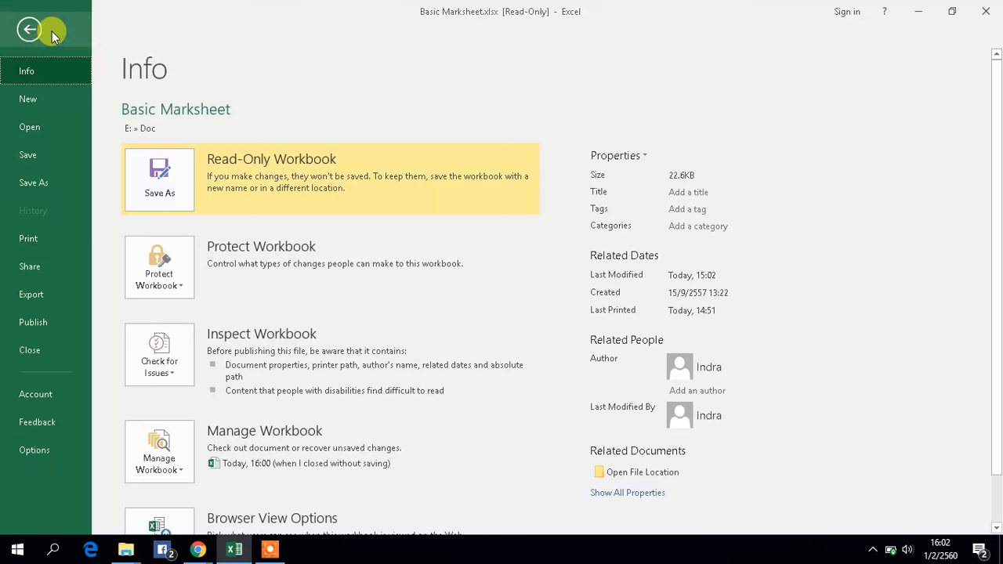
pyautogui.moveTo(23, 99)
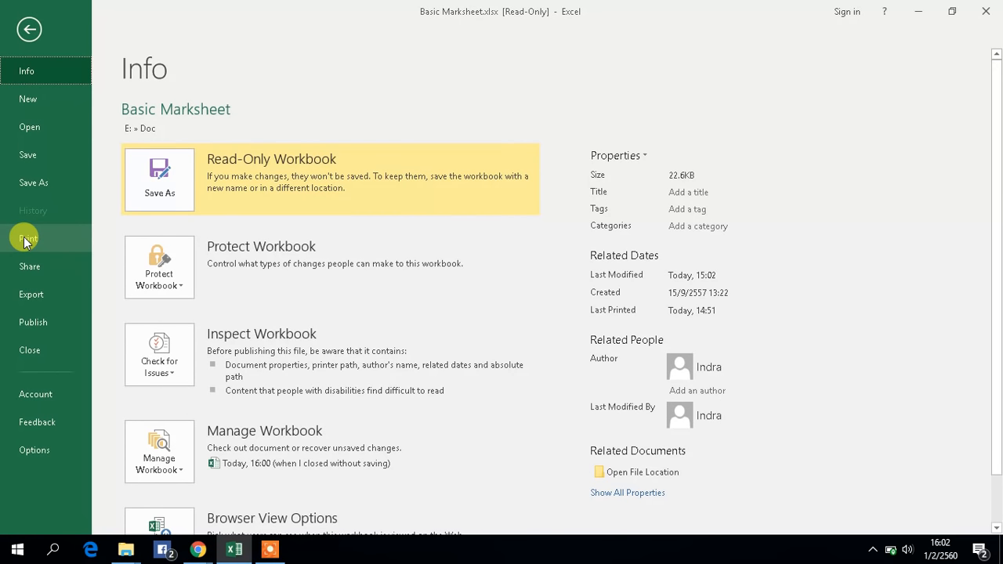
pyautogui.click(27, 238)
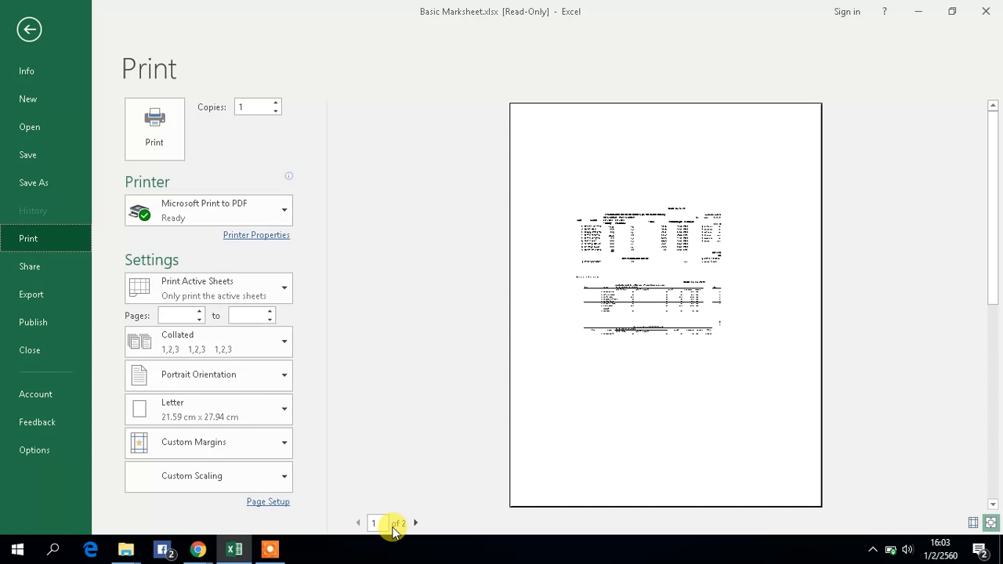
pyautogui.moveTo(648, 376)
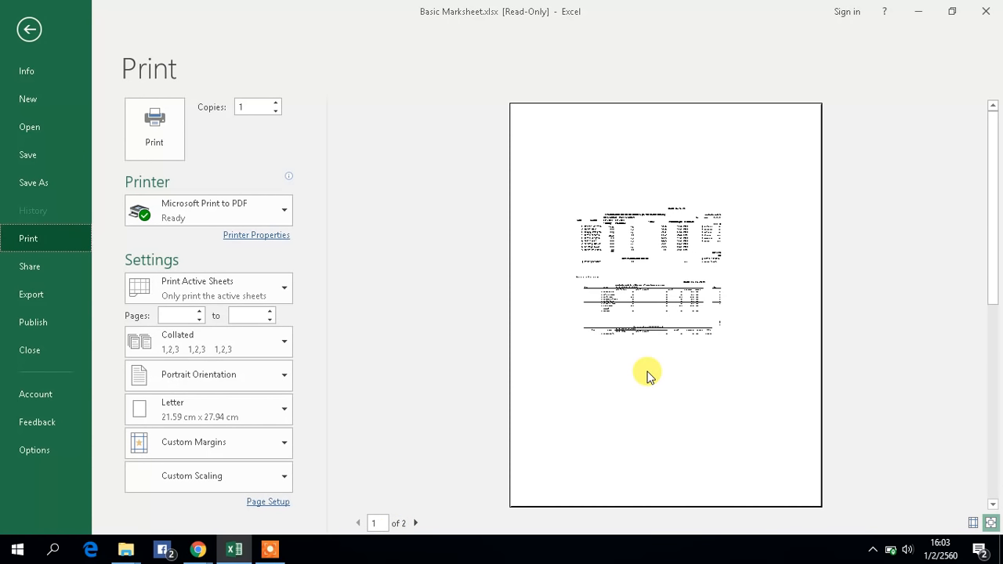
pyautogui.moveTo(471, 423)
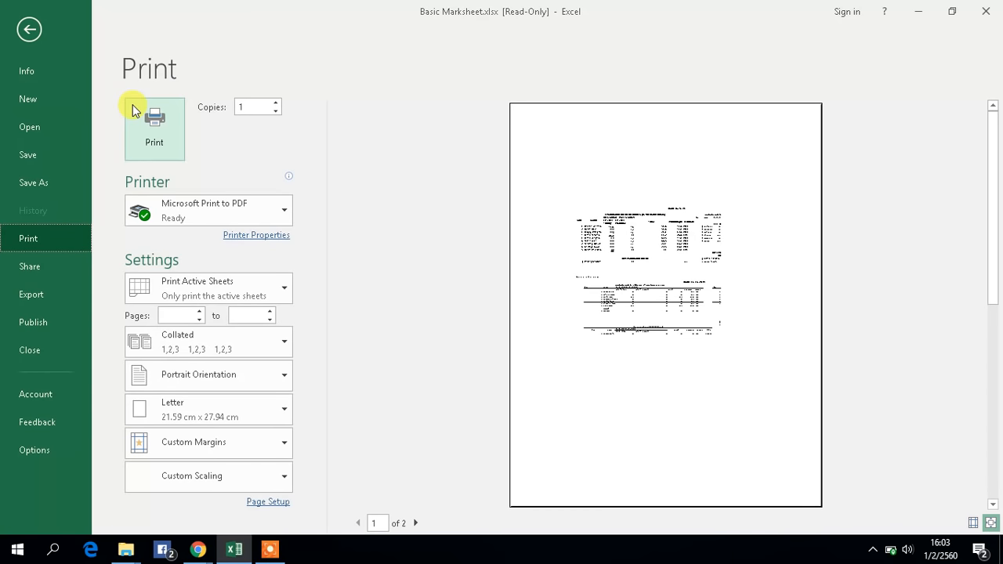
pyautogui.moveTo(29, 29)
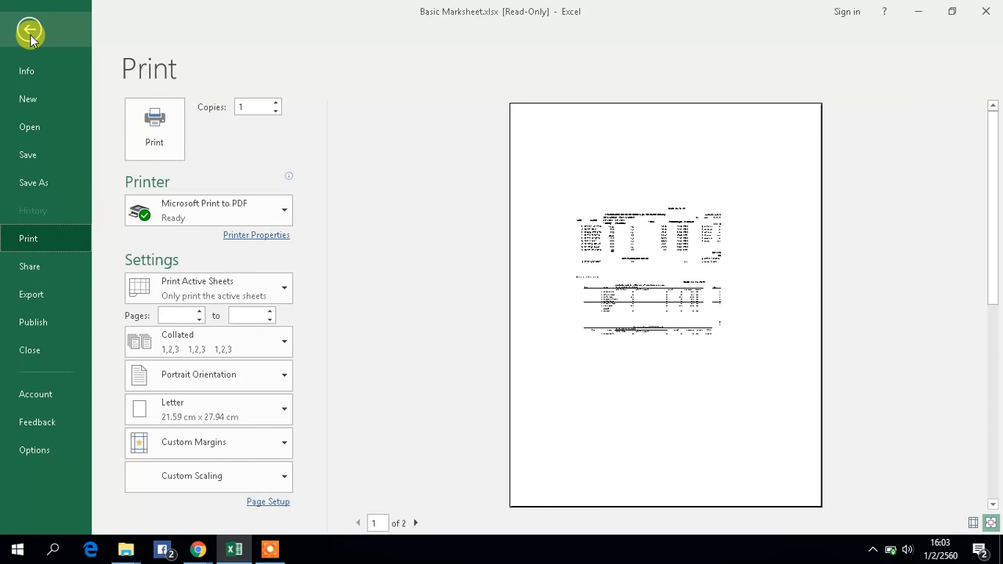
# Return to the Office Mgt 9 Batch worksheet and choose landscape page orientation
pyautogui.click(30, 30)
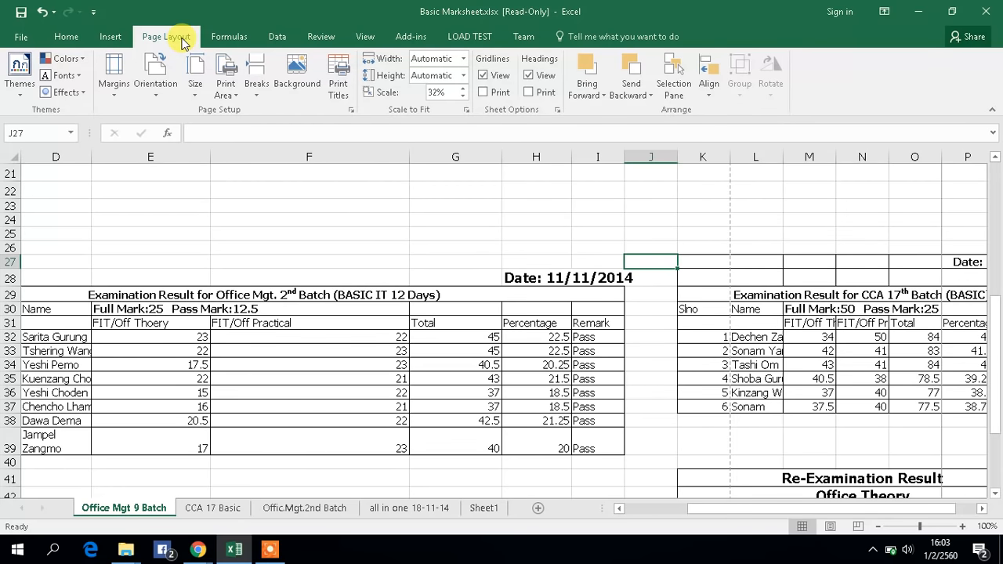
pyautogui.moveTo(155, 70)
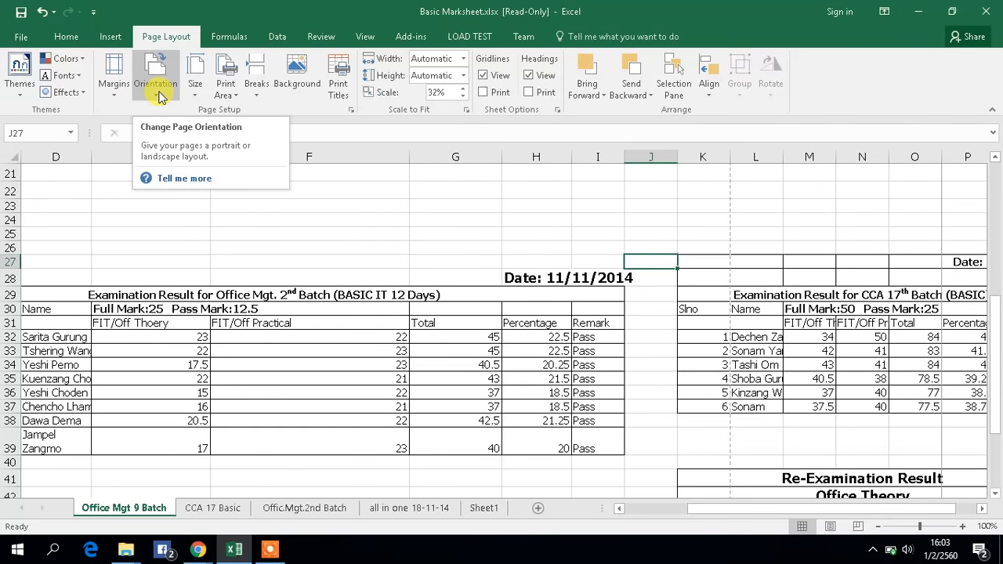
pyautogui.click(156, 71)
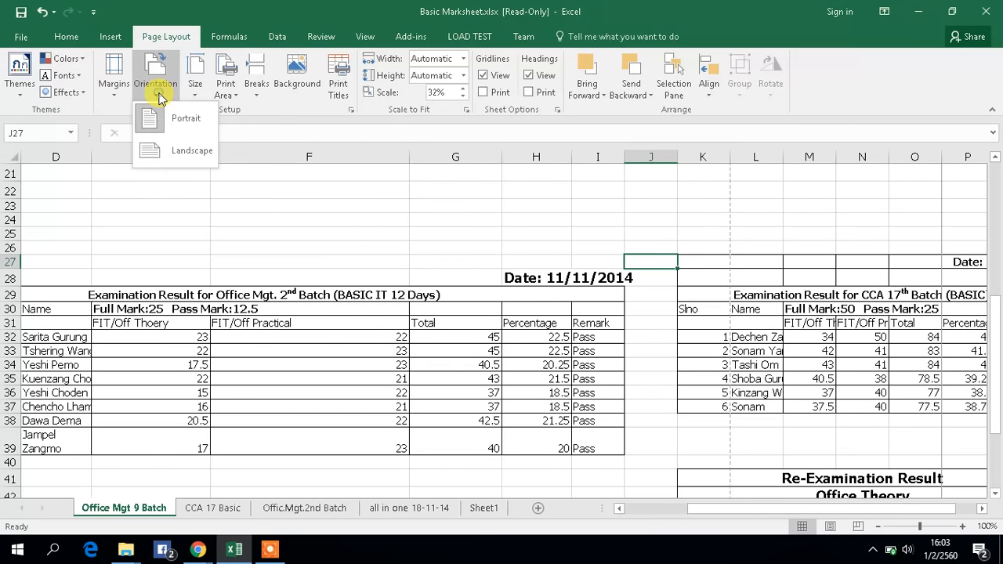
pyautogui.moveTo(207, 118)
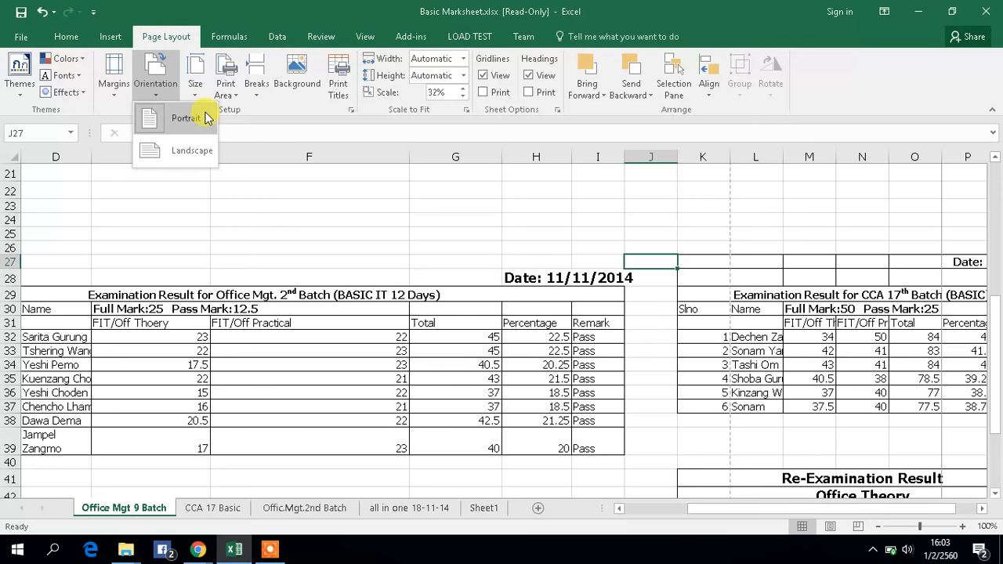
pyautogui.moveTo(157, 126)
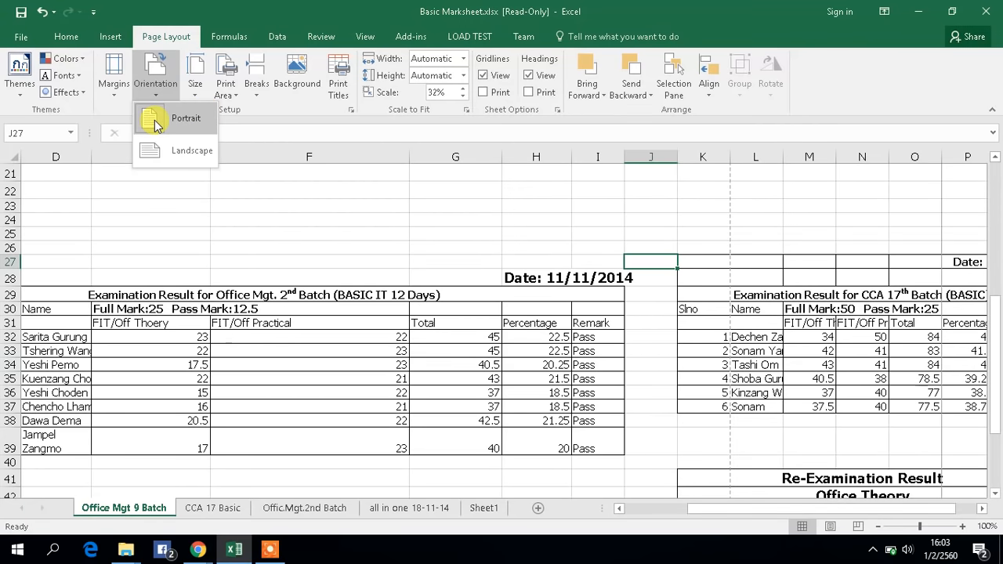
pyautogui.moveTo(191, 139)
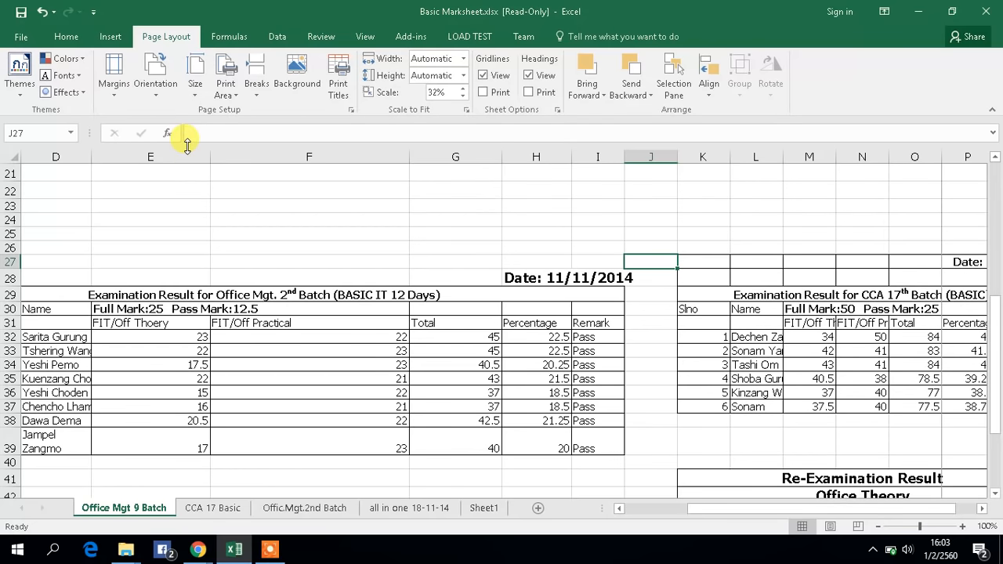
pyautogui.click(155, 71)
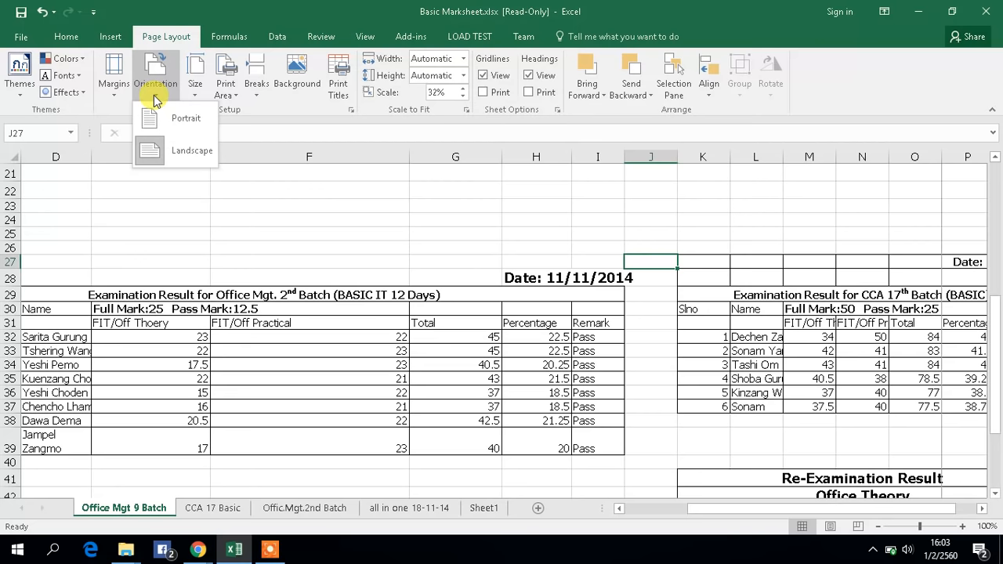
pyautogui.moveTo(192, 72)
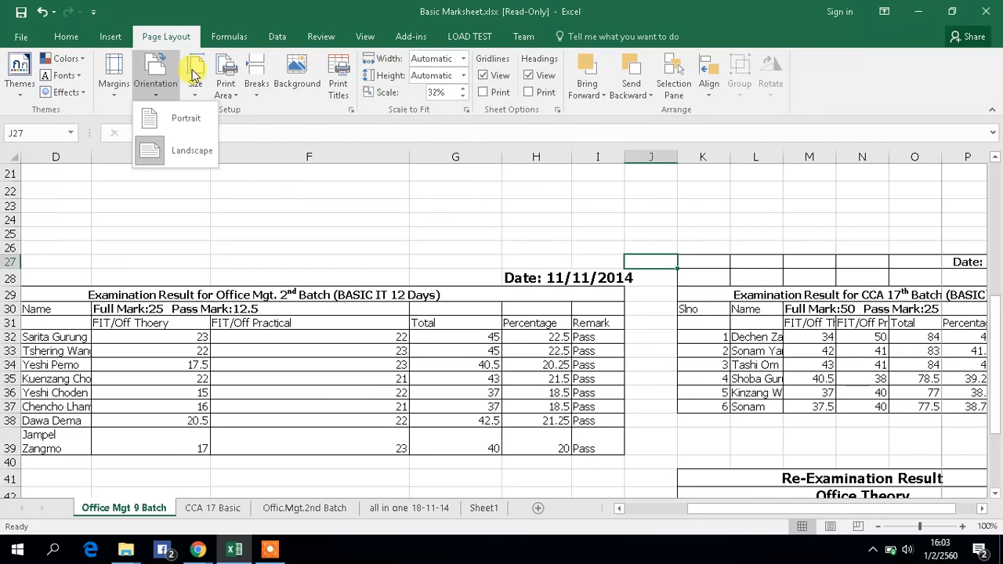
pyautogui.moveTo(367, 36)
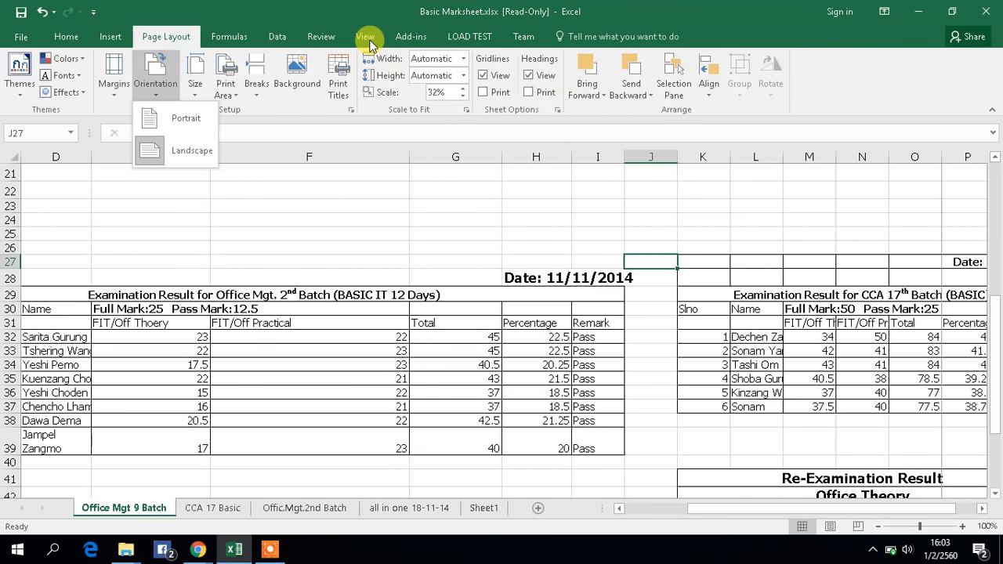
# Switch the Office Mgt 9 Batch sheet to Page Break Preview
pyautogui.click(361, 36)
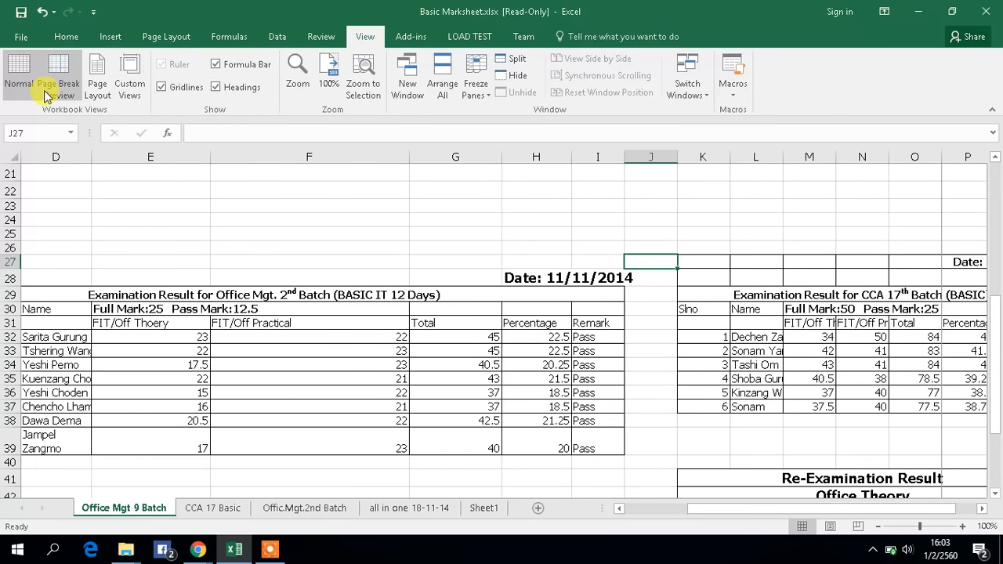
pyautogui.moveTo(47, 79)
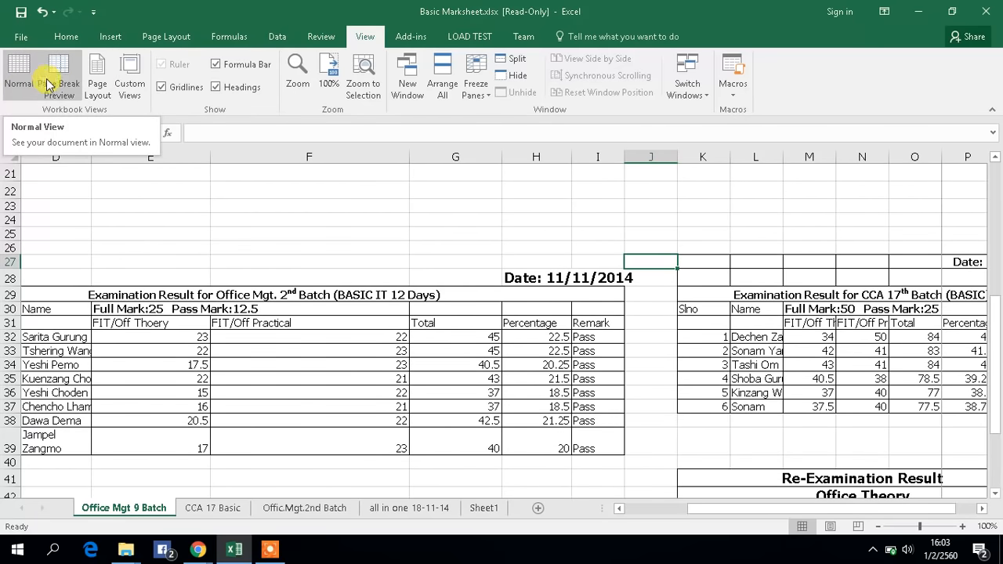
pyautogui.moveTo(55, 75)
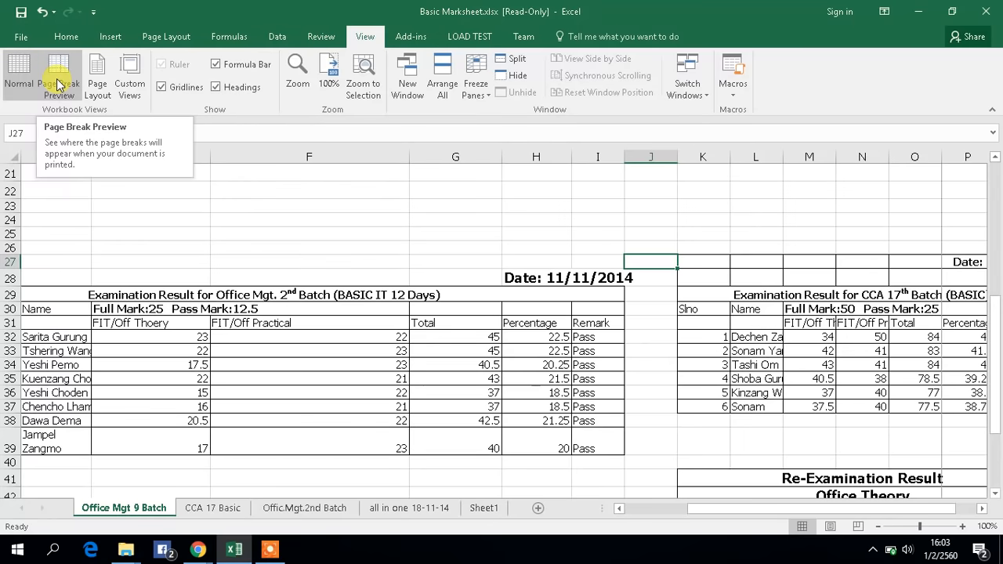
pyautogui.click(56, 70)
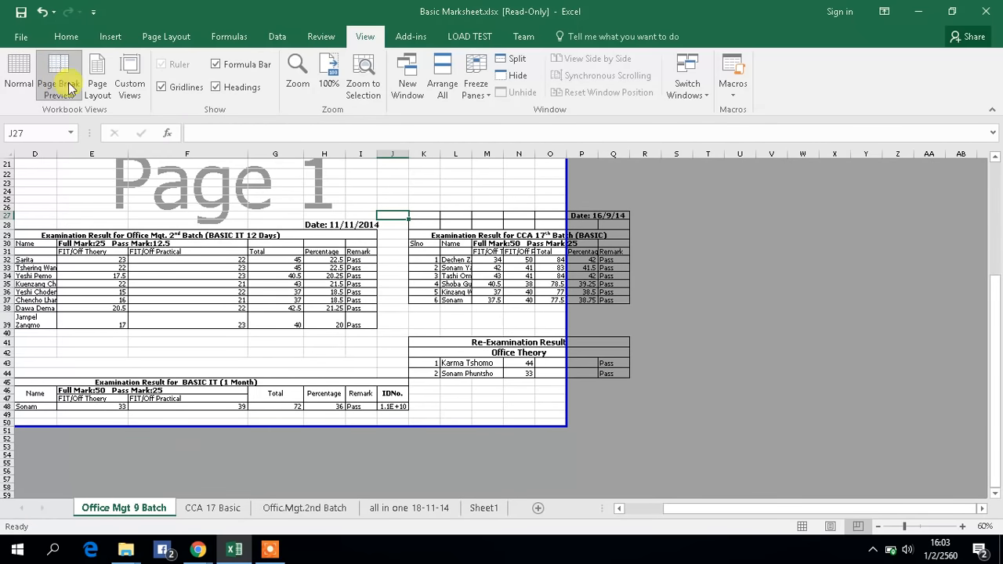
# Extend page breaks to column Q and below row 52, then preview one landscape page
pyautogui.click(57, 69)
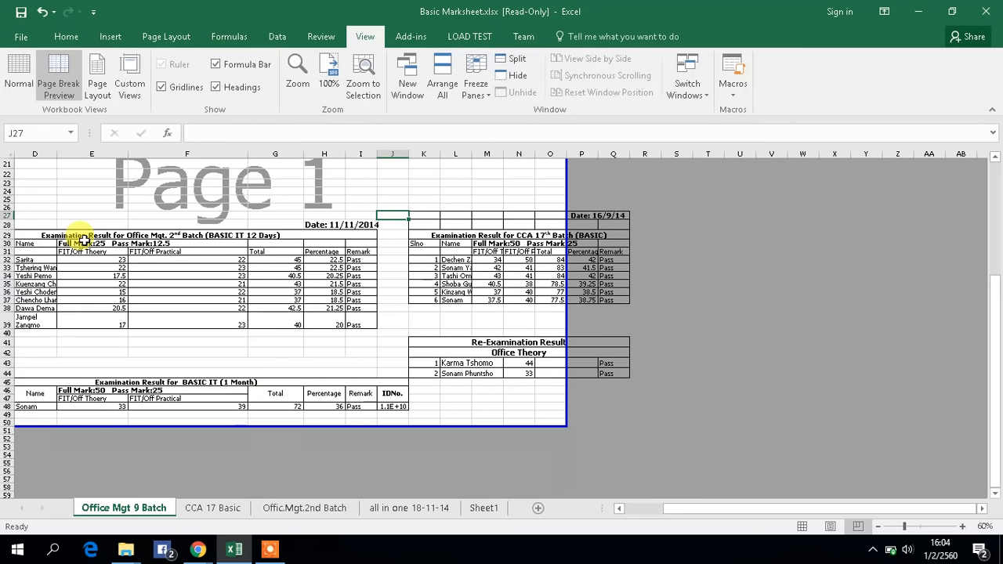
pyautogui.moveTo(521, 166)
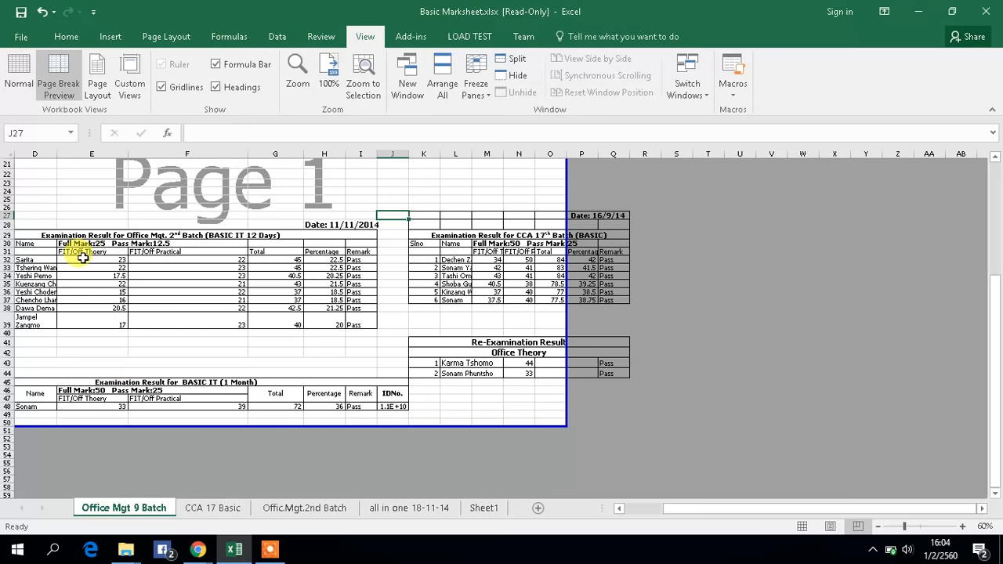
pyautogui.moveTo(393, 364)
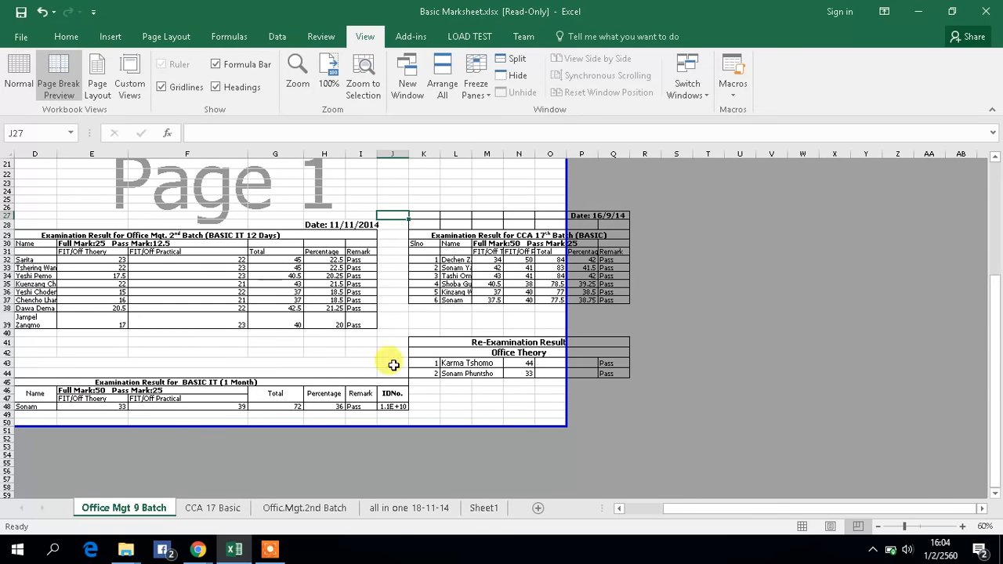
pyautogui.moveTo(609, 370)
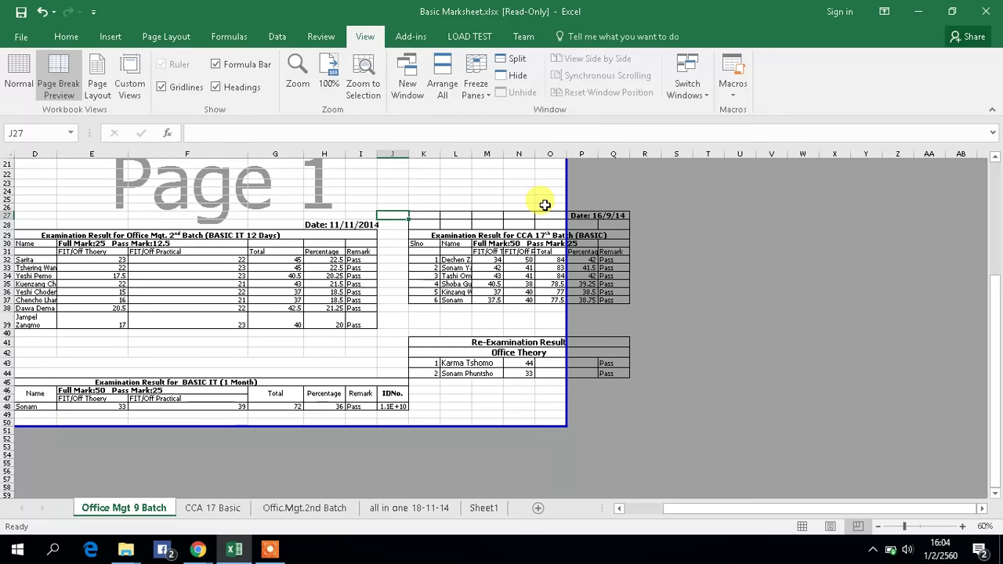
pyautogui.moveTo(565, 197)
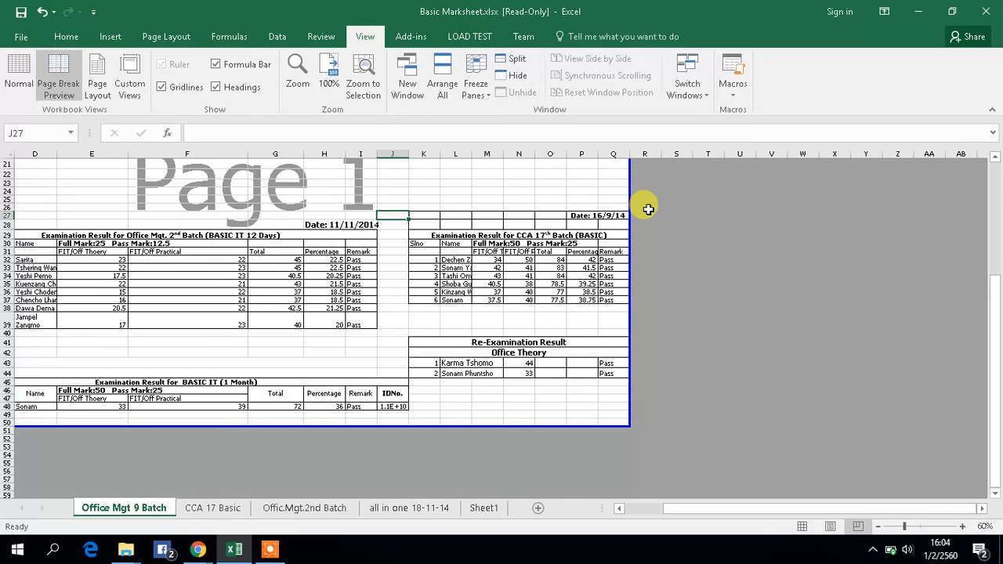
pyautogui.moveTo(625, 169)
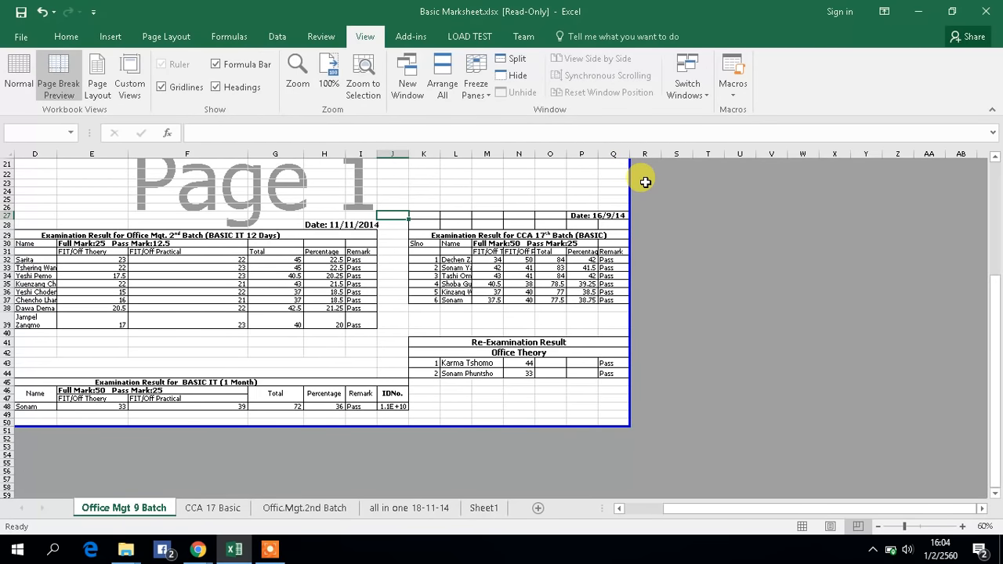
pyautogui.moveTo(320, 430)
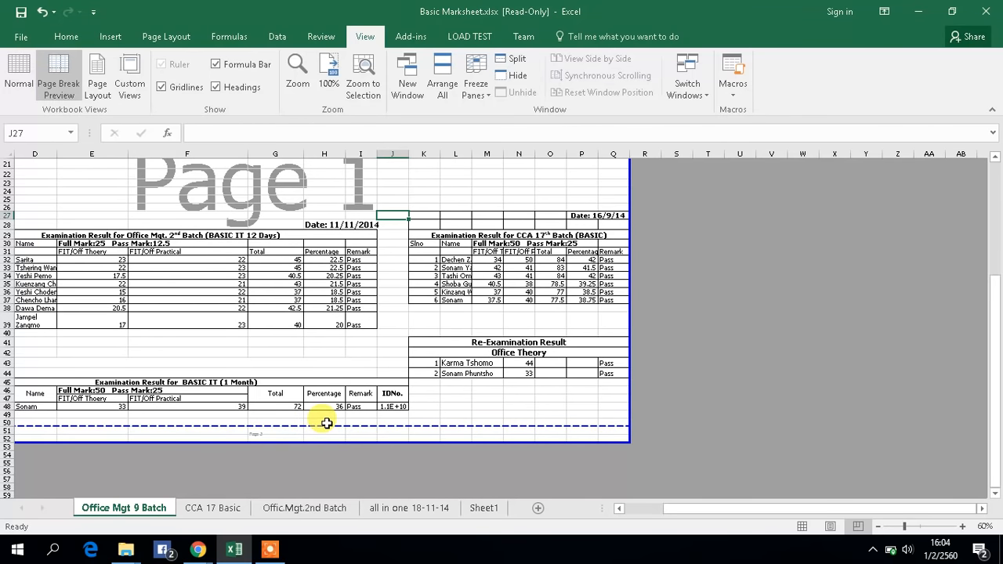
pyautogui.moveTo(326, 441)
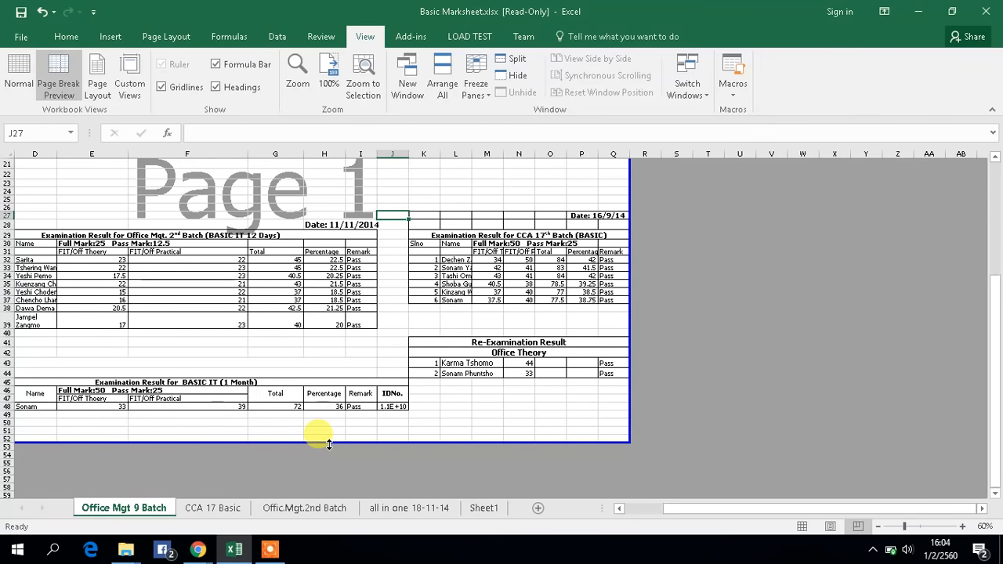
pyautogui.moveTo(191, 192)
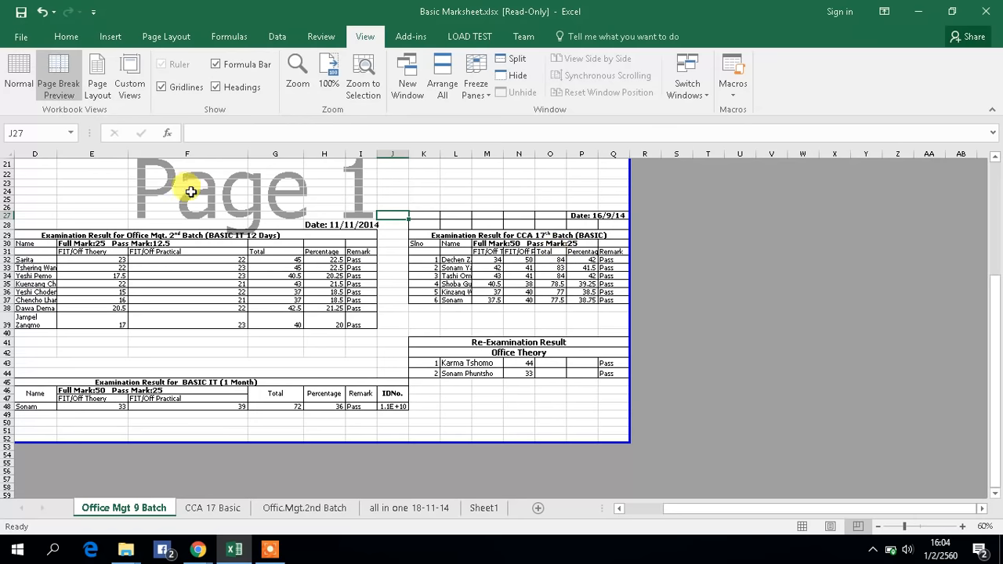
pyautogui.moveTo(363, 335)
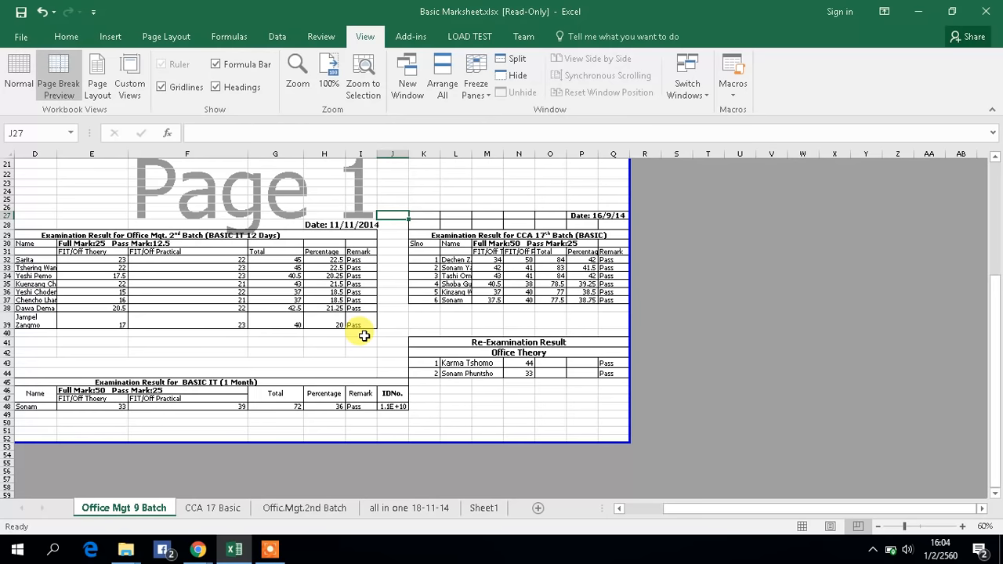
pyautogui.press('Ctrl+P')
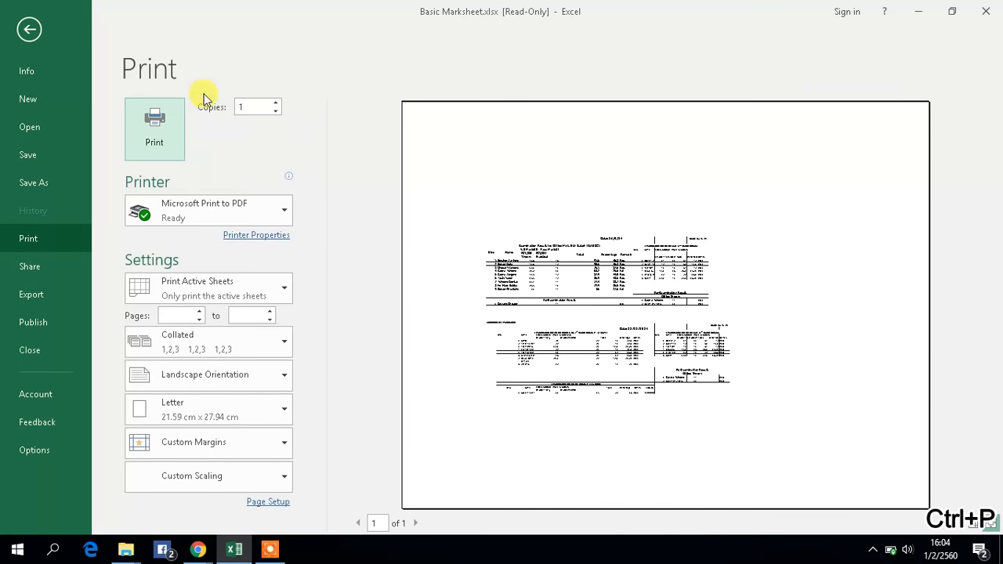
pyautogui.click(252, 106)
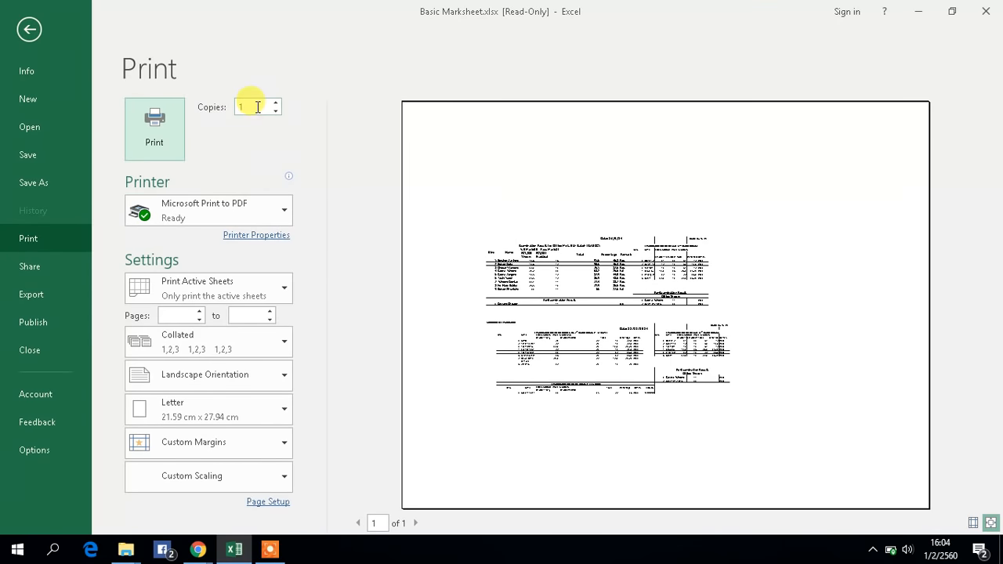